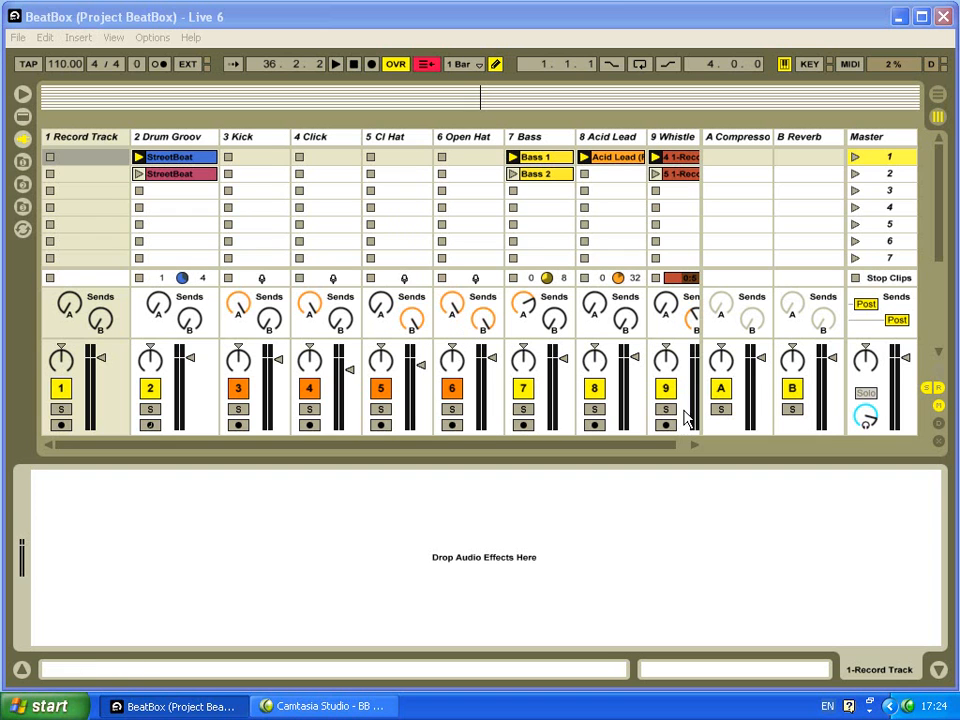
# Step: Select the 9 Whistle track to display its Auto Filter and Classic Delay chain
pyautogui.click(594, 388)
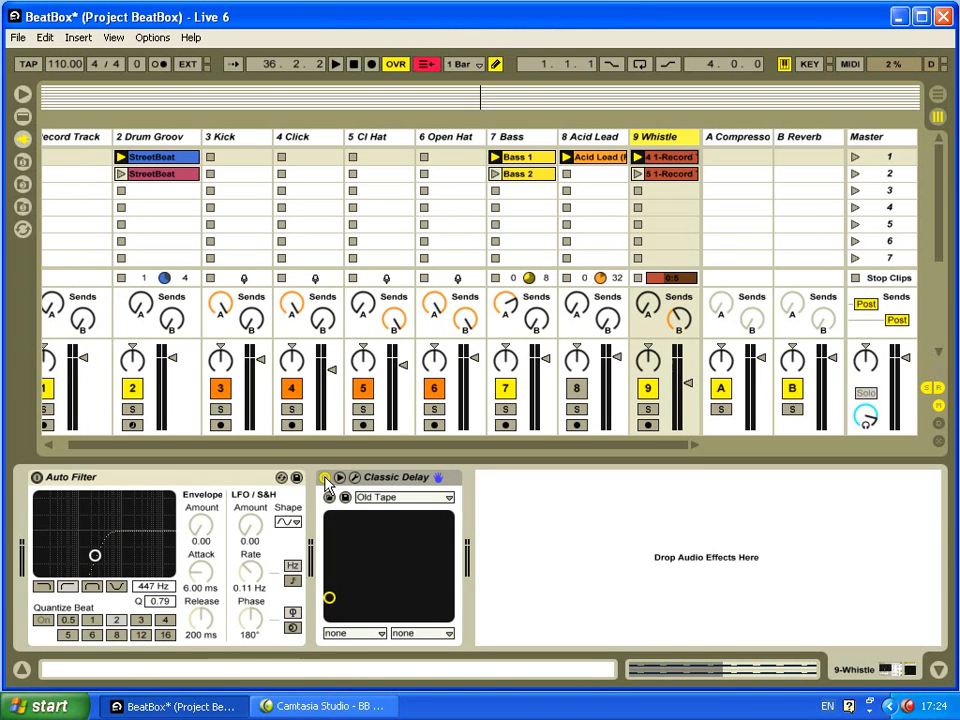
pyautogui.click(324, 476)
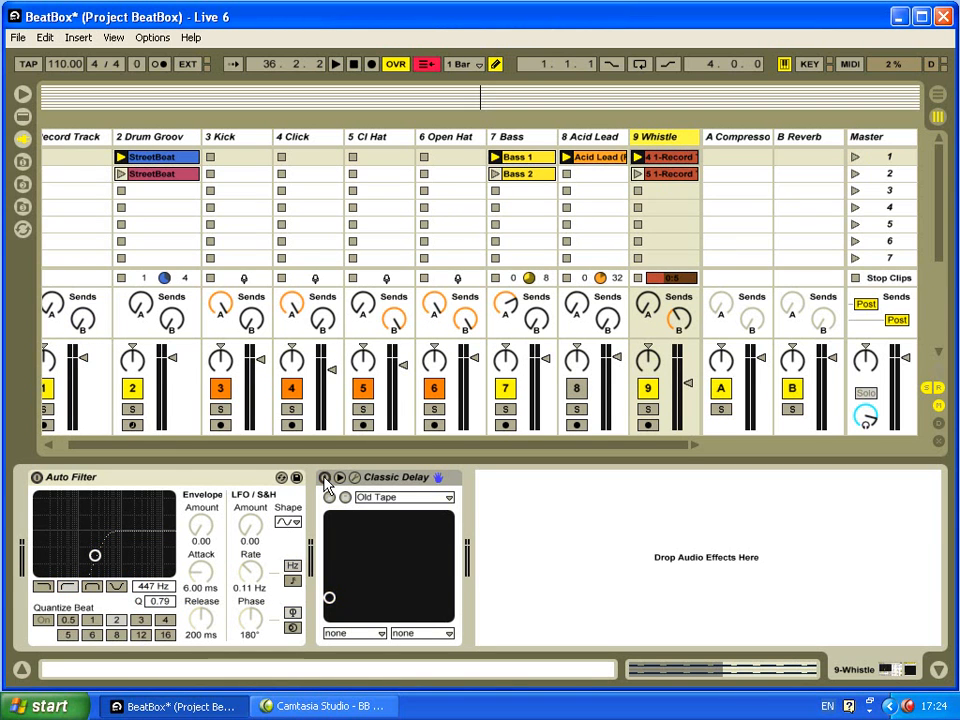
pyautogui.click(336, 62)
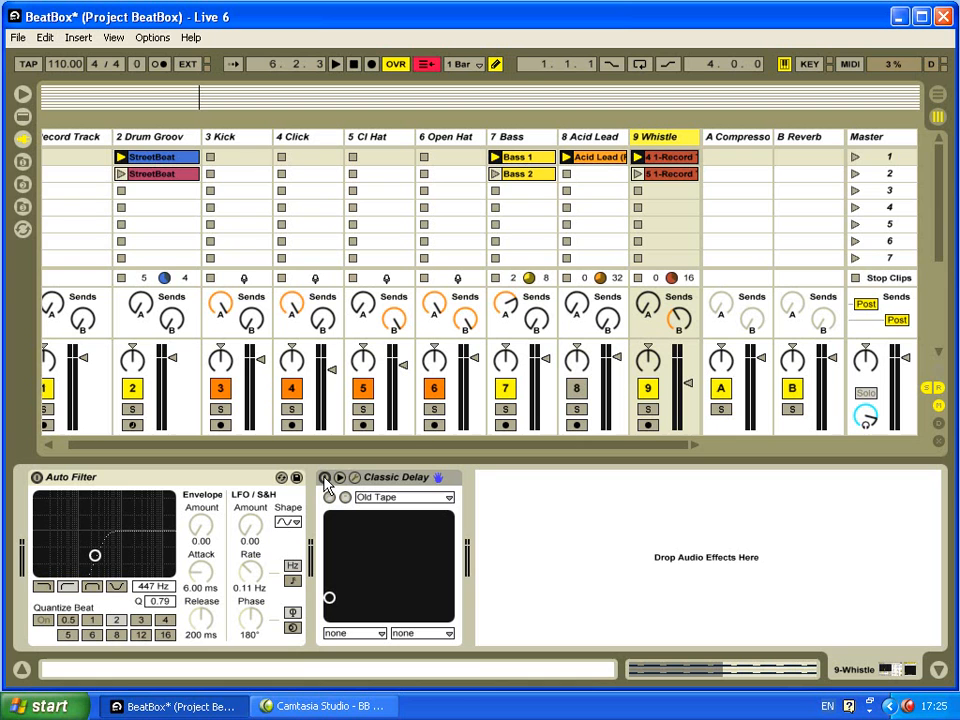
pyautogui.click(70, 476)
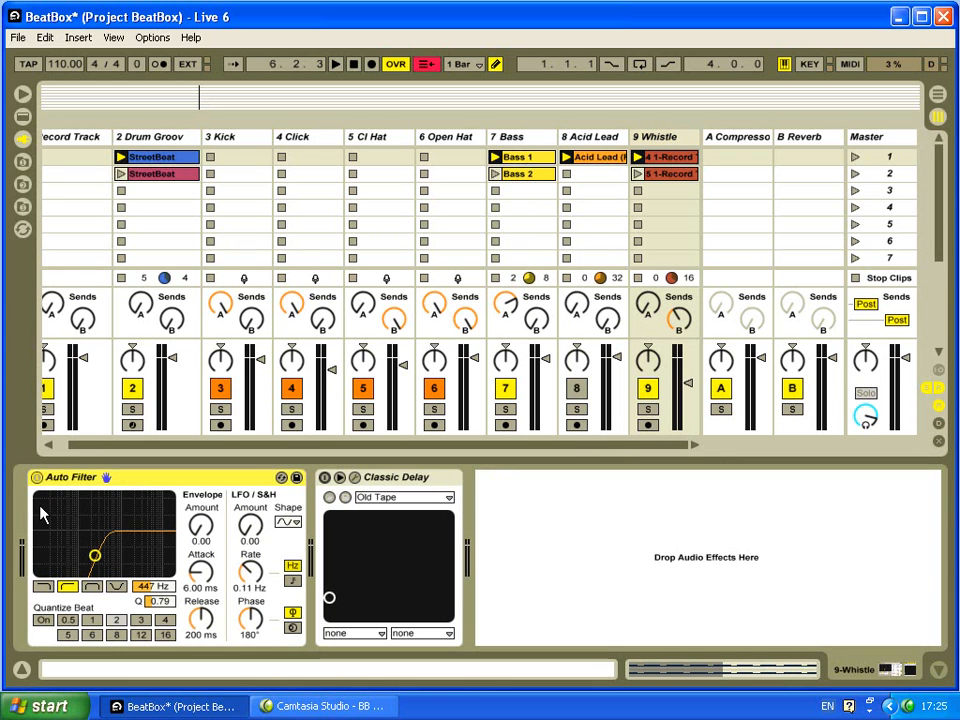
pyautogui.moveTo(596, 440)
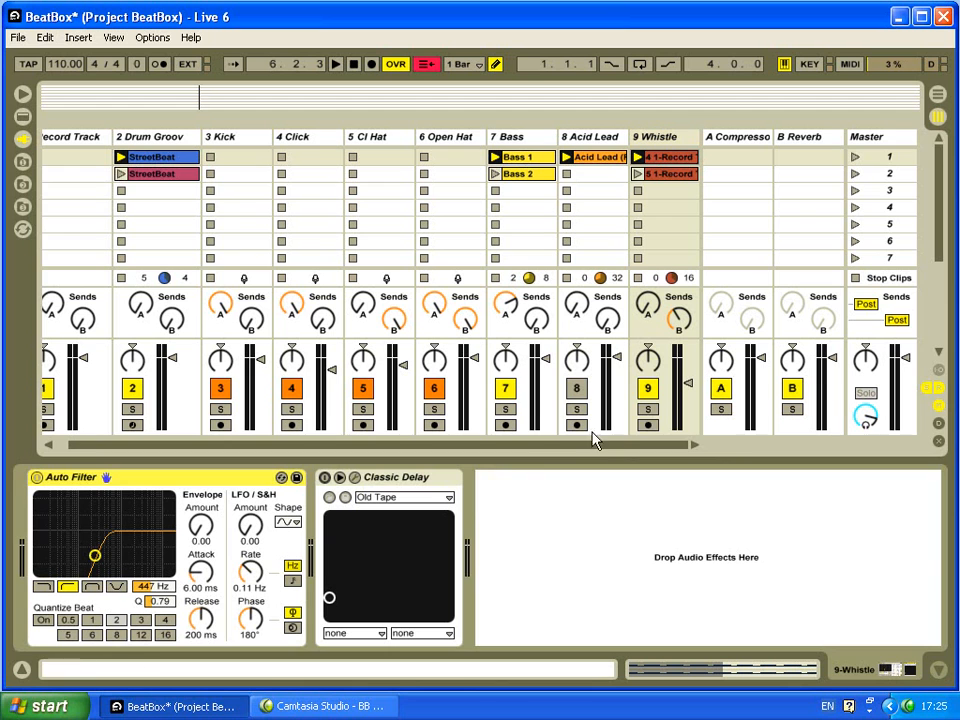
# Step: Solo the Whistle track and start playback to hear it alone through filter and delay
pyautogui.click(648, 410)
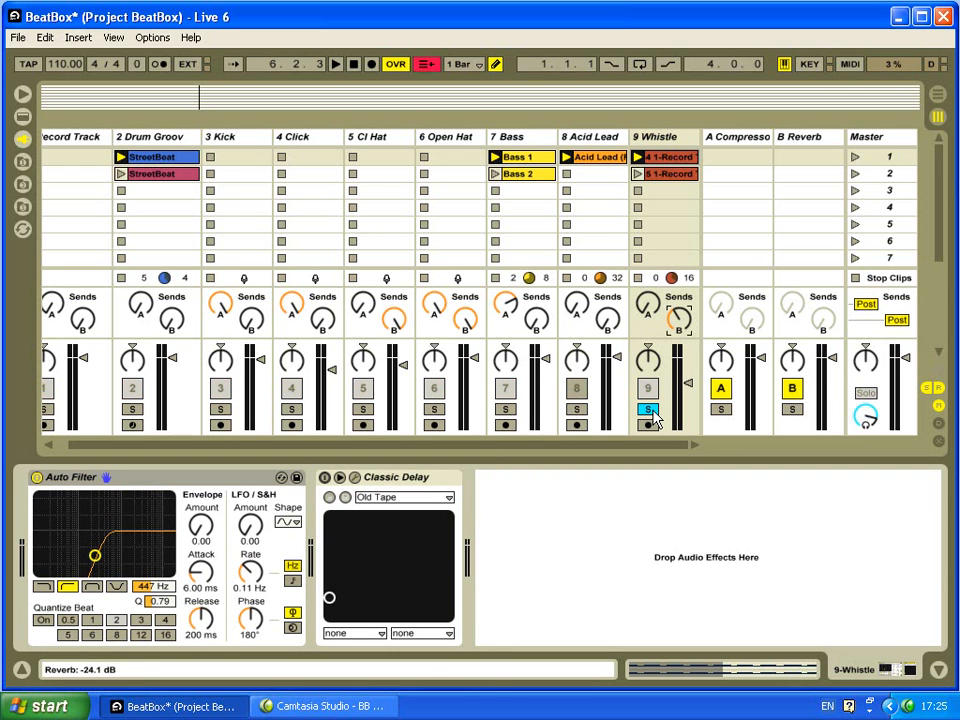
pyautogui.click(336, 62)
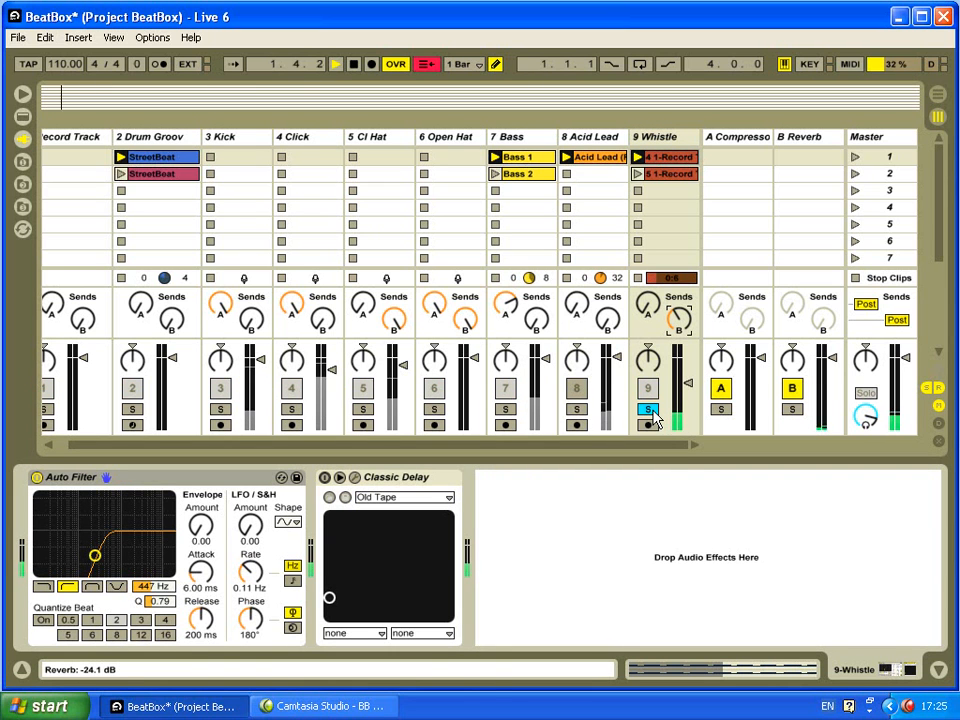